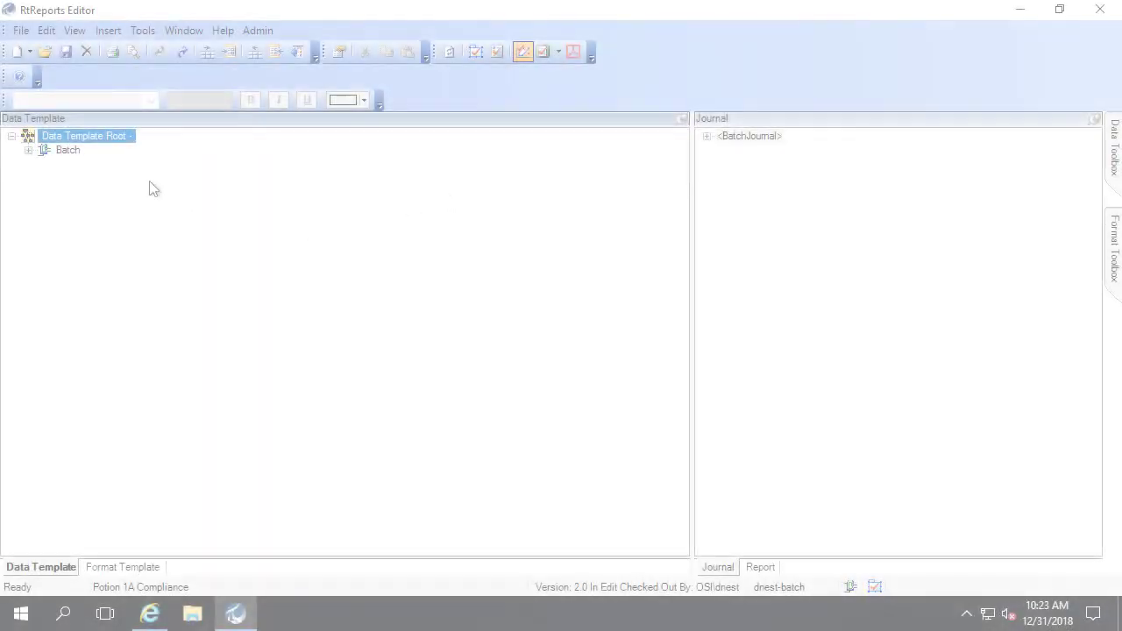
Step: Insert a new Journal Action under the Mixer unit of the Batch template
left_click(28, 151)
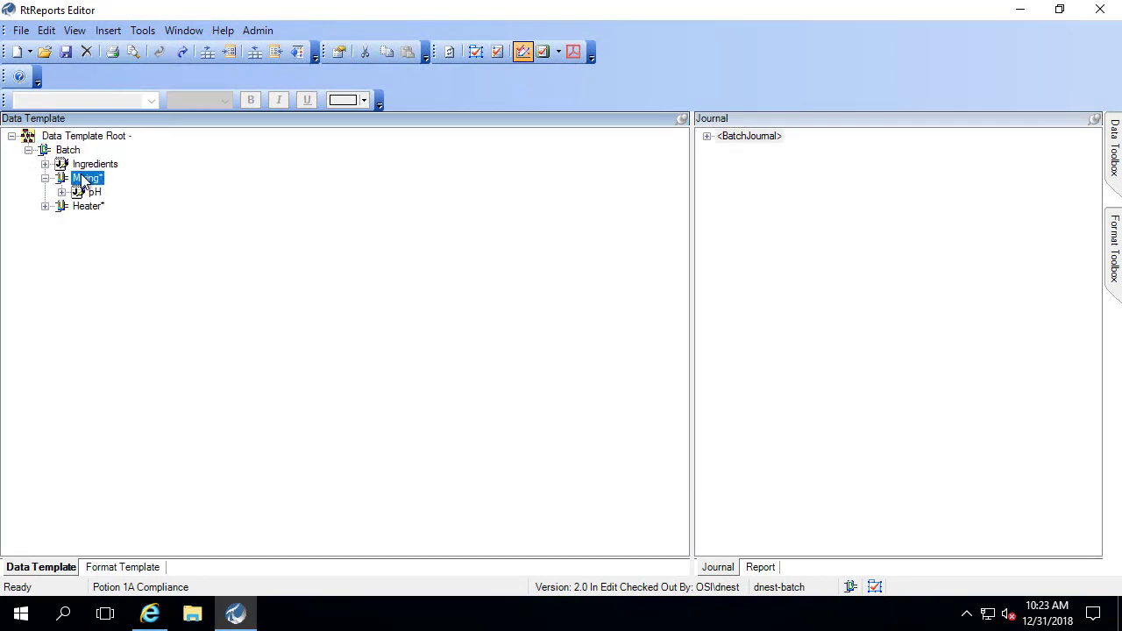
right_click(86, 179)
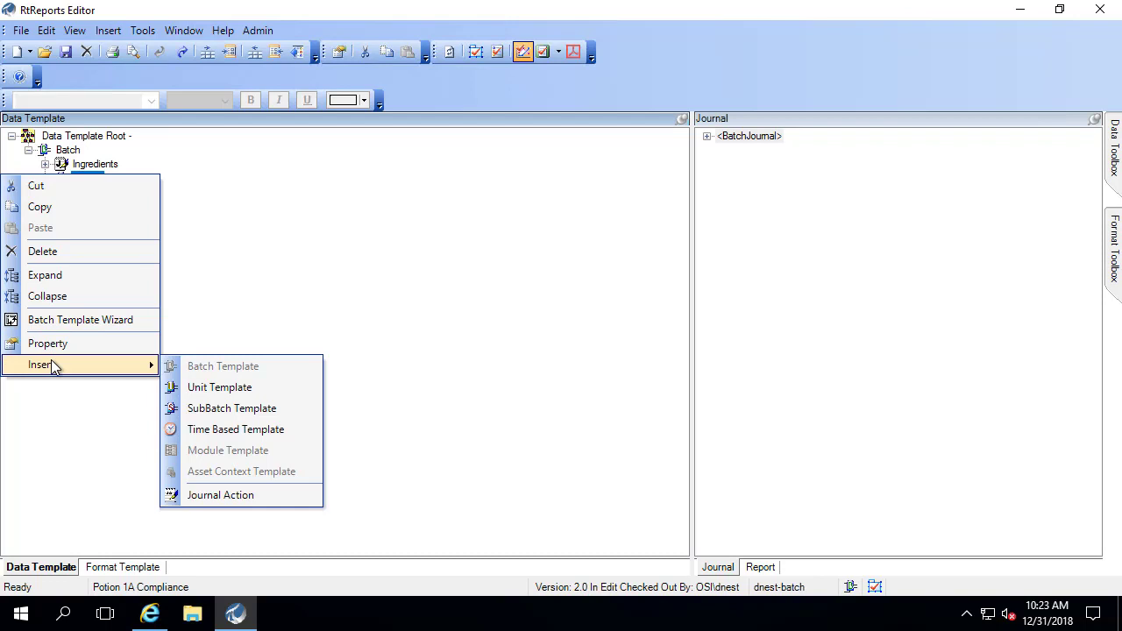
mouse_move(221, 494)
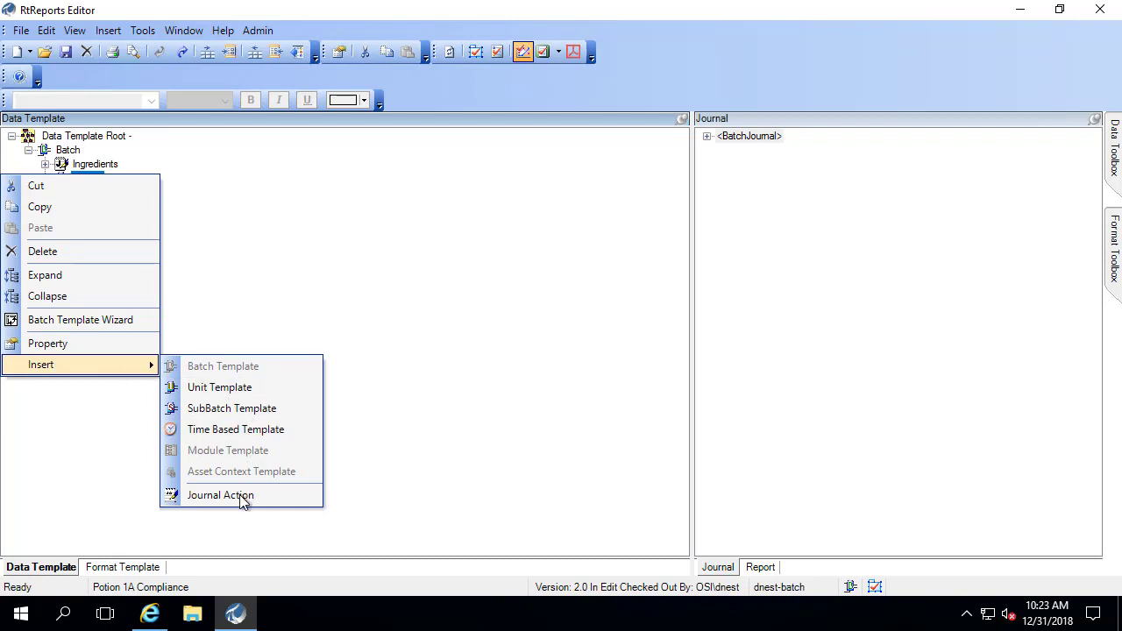
left_click(221, 494)
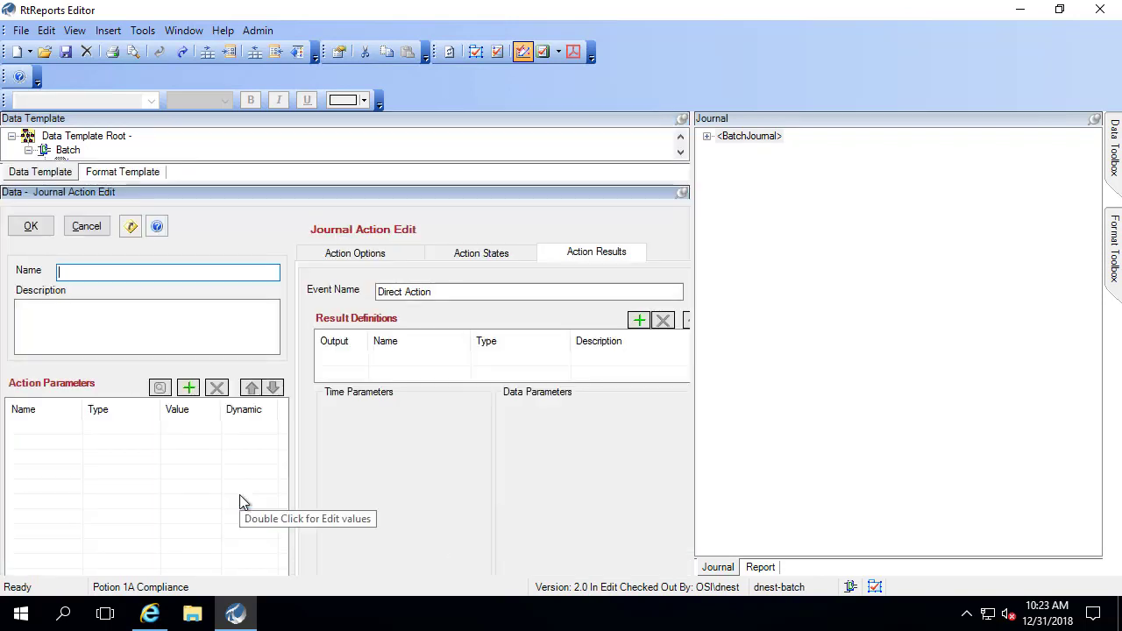
mouse_move(221, 284)
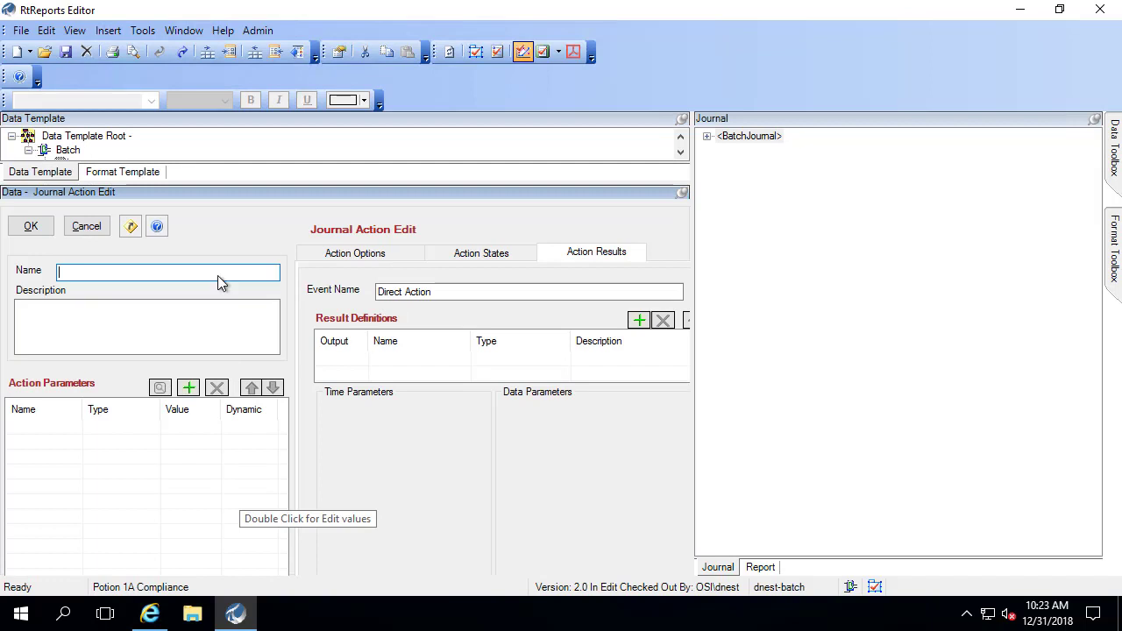
Step: Name the action Temperature and add an action parameter of type EFAttribute
type("T")
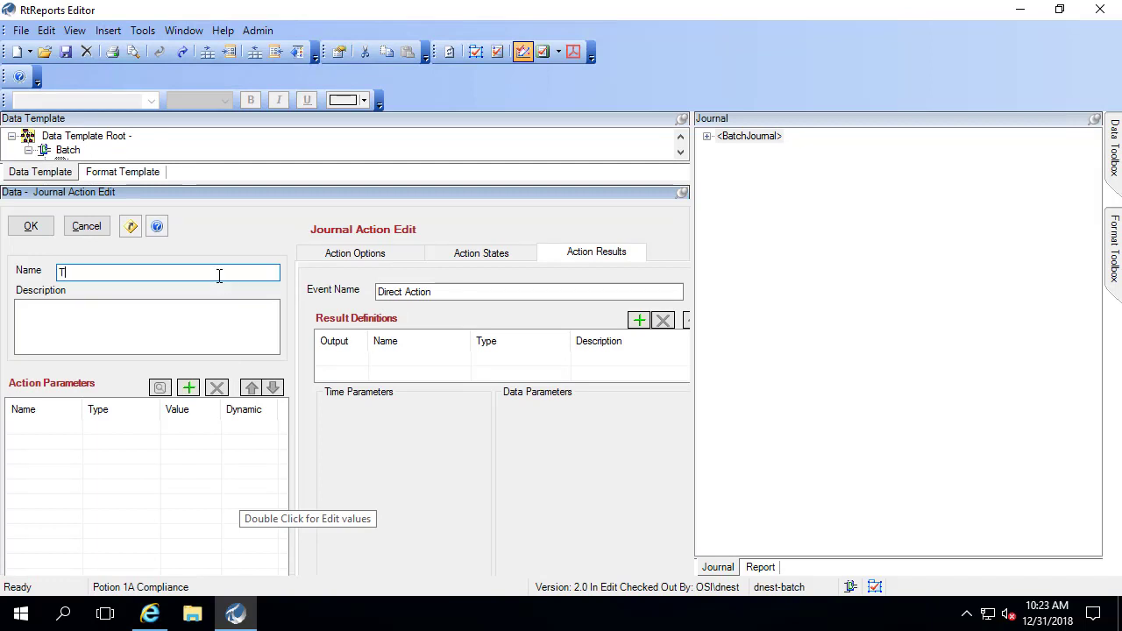
type("emperature")
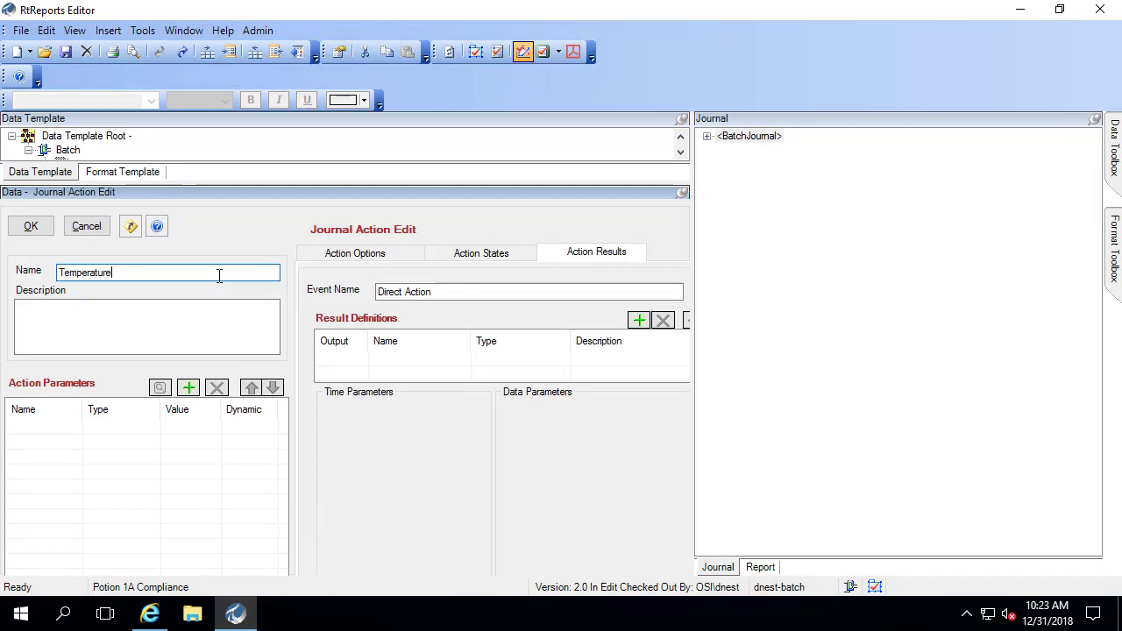
left_click(190, 387)
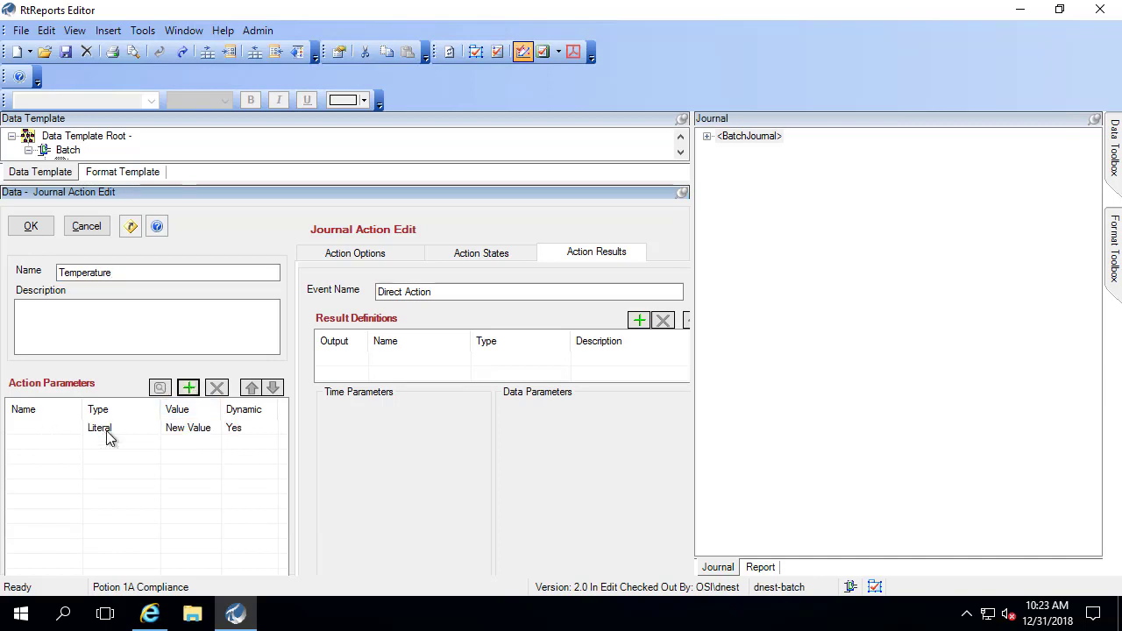
left_click(109, 427)
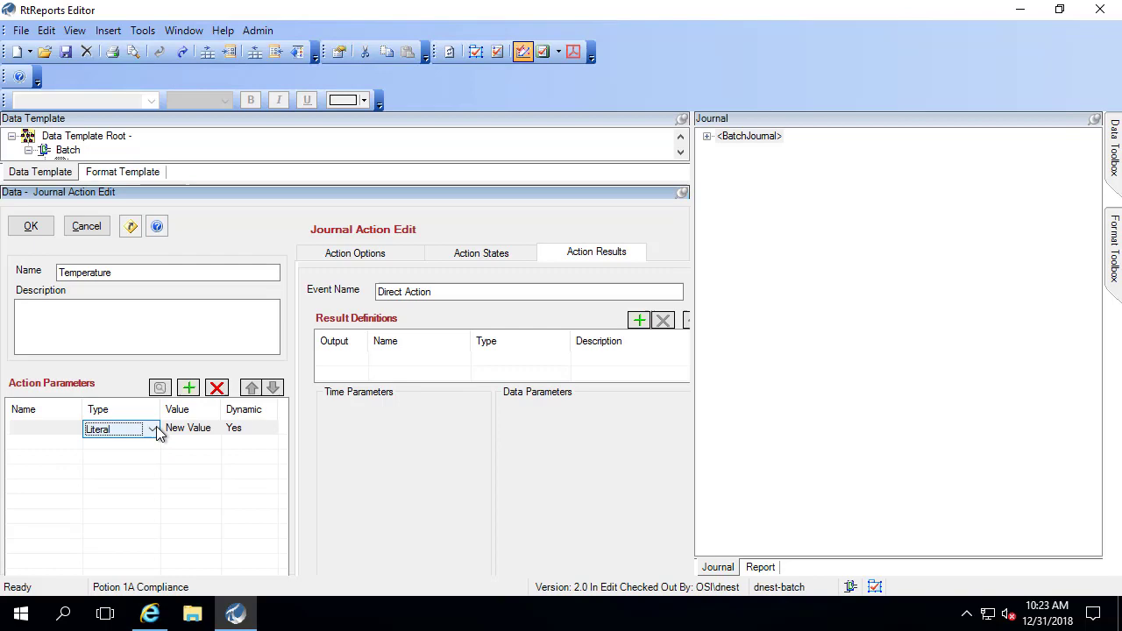
left_click(152, 427)
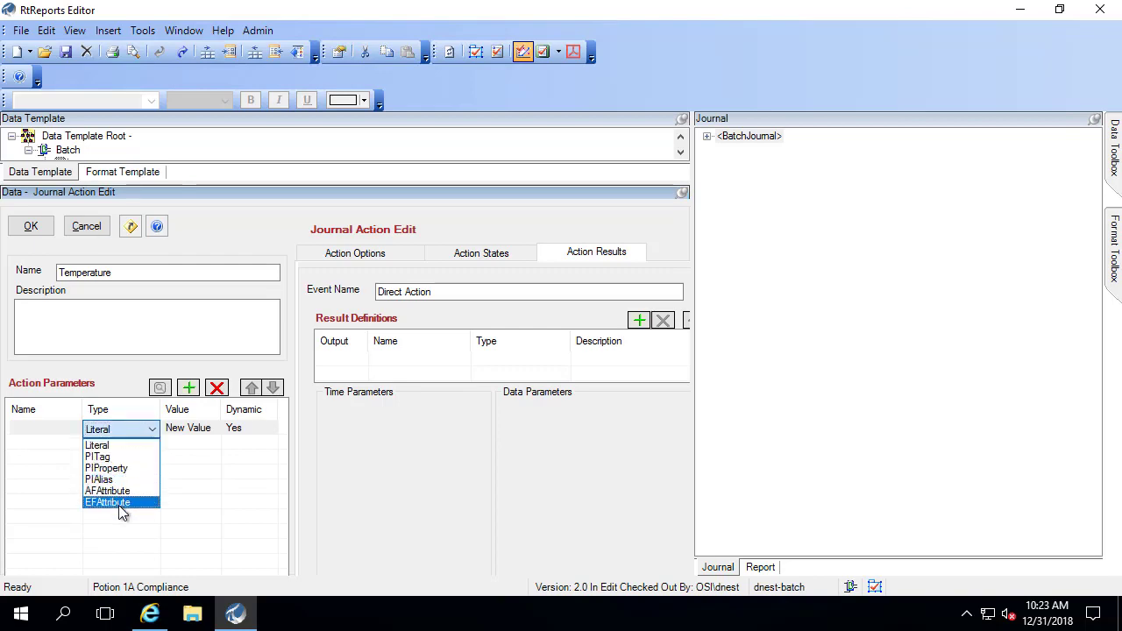
left_click(107, 501)
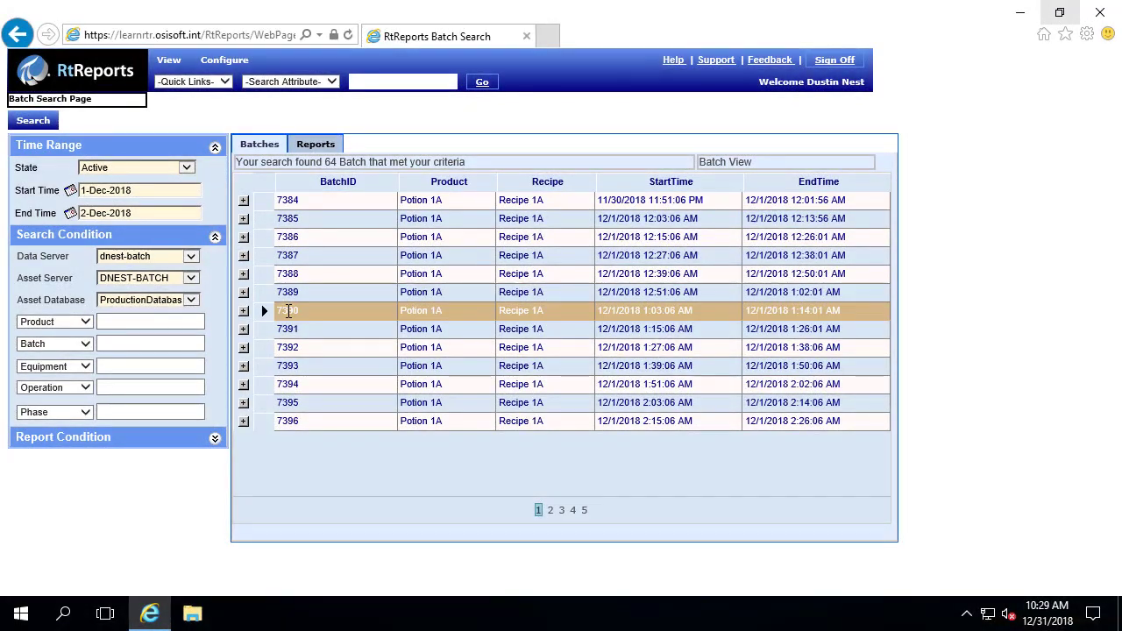
Step: Generate the Potion 1A Compliance (1.0) report for batch 7390
left_click(316, 144)
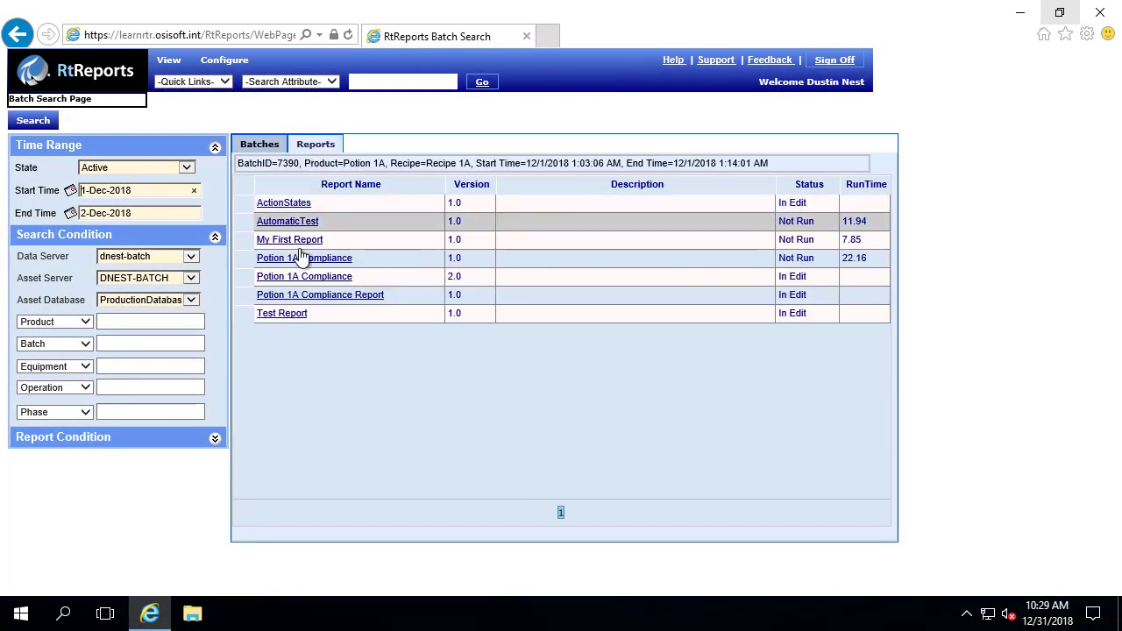
left_click(305, 258)
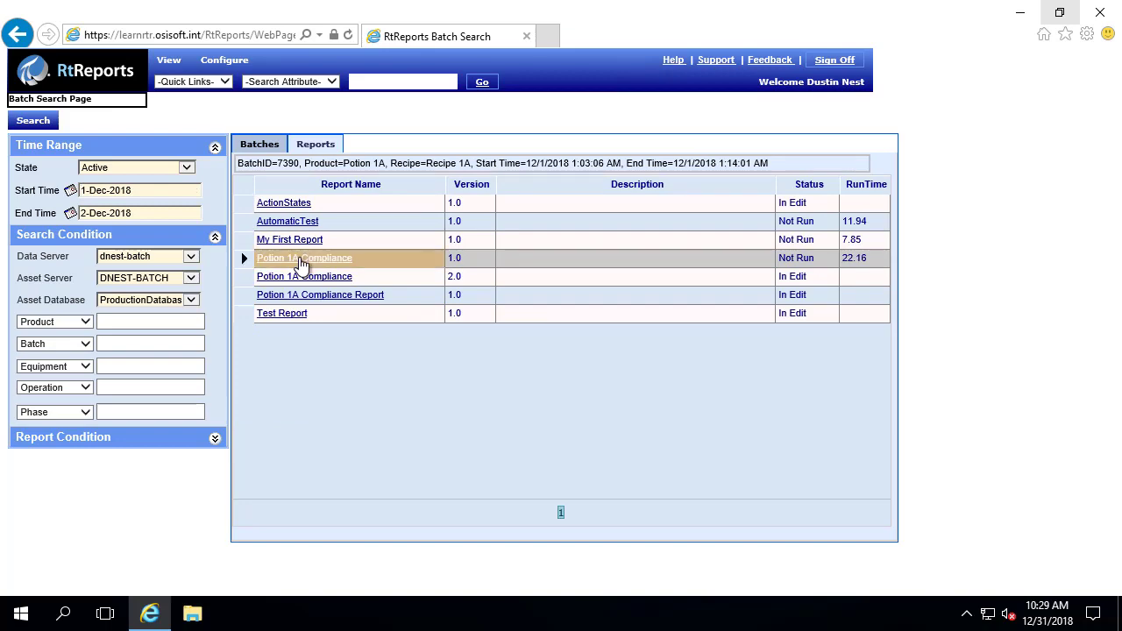
left_click(305, 258)
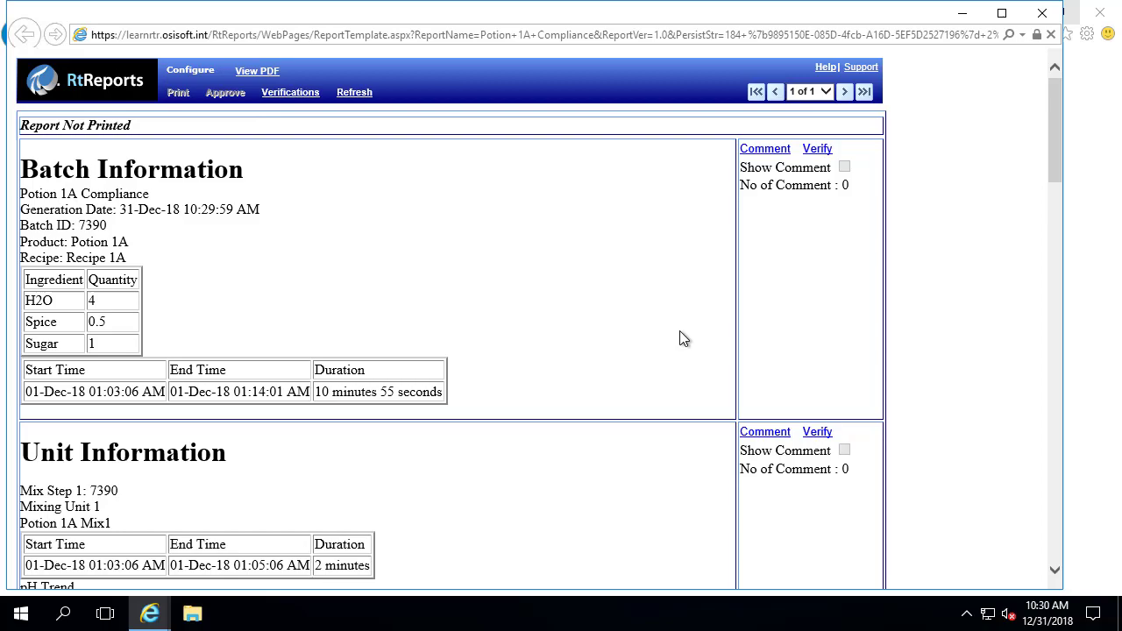
scroll("down", 3)
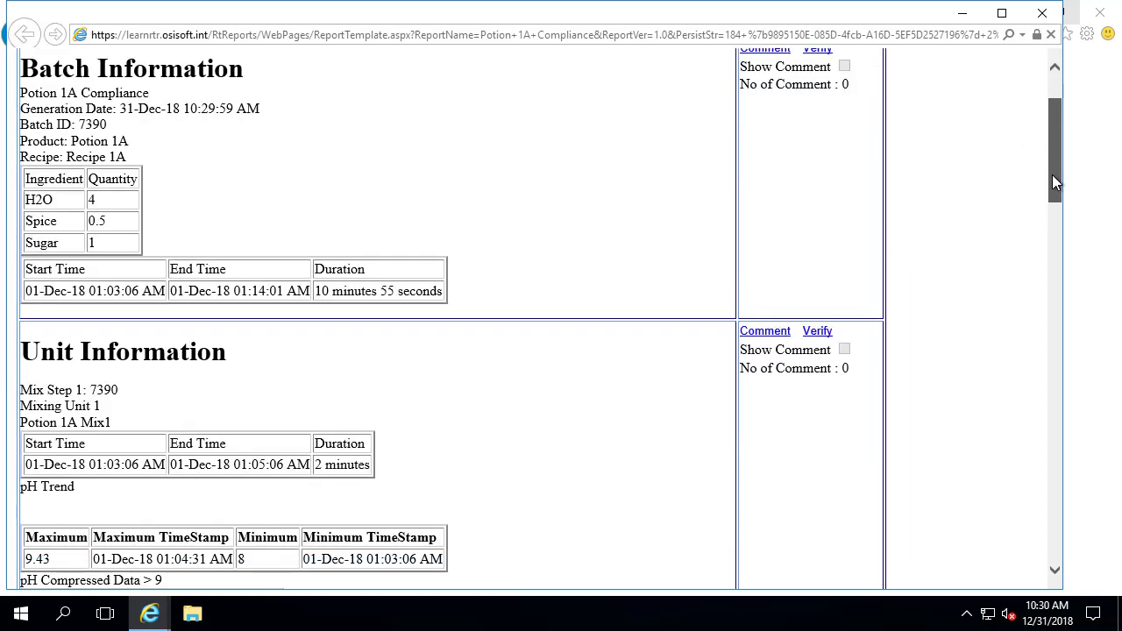
scroll("down", 3)
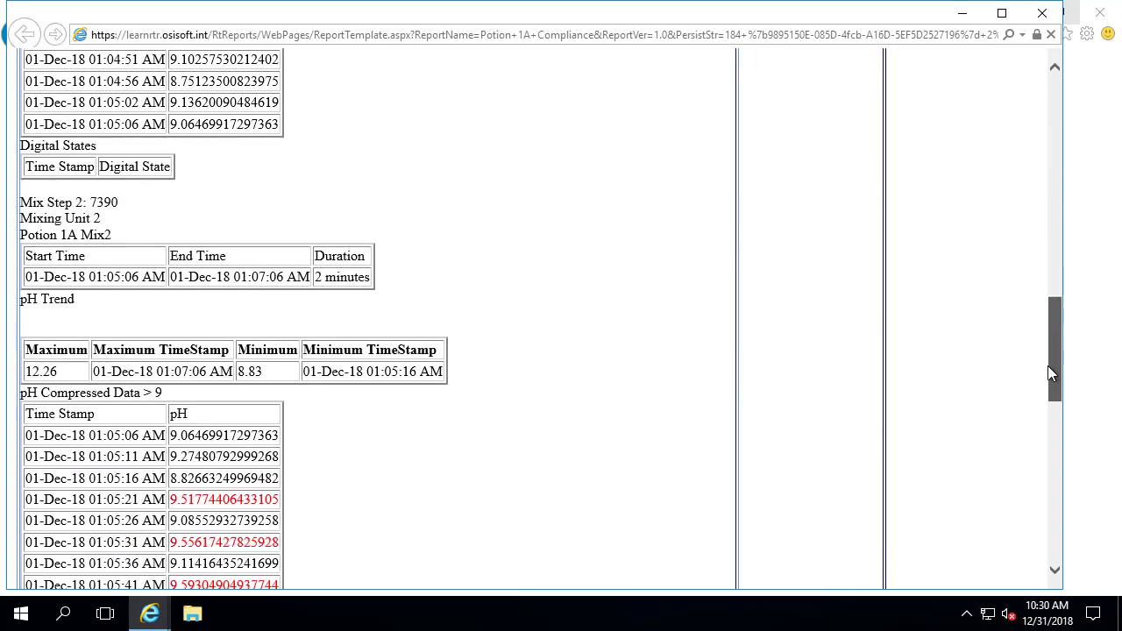
scroll("up", 3)
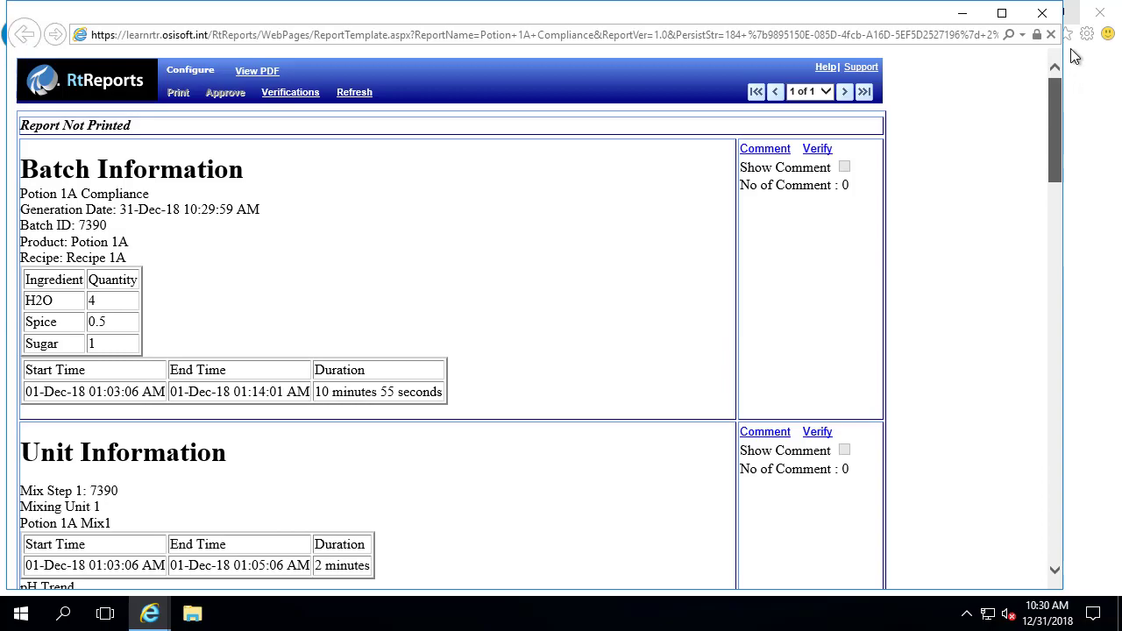